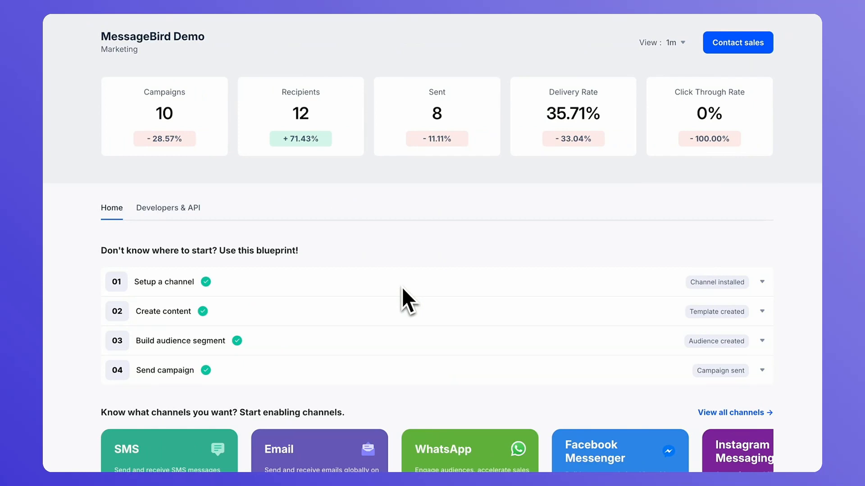
{"action": "mouse_move", "coordinate": [403, 301]}
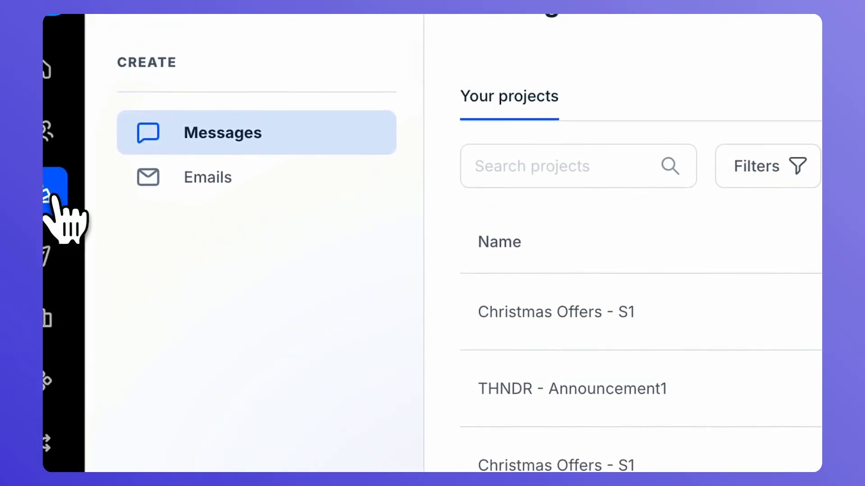
Step: Review the Christmas Offers - S1 template, then view the All Contacts directory
{"action": "left_click", "coordinate": [555, 312]}
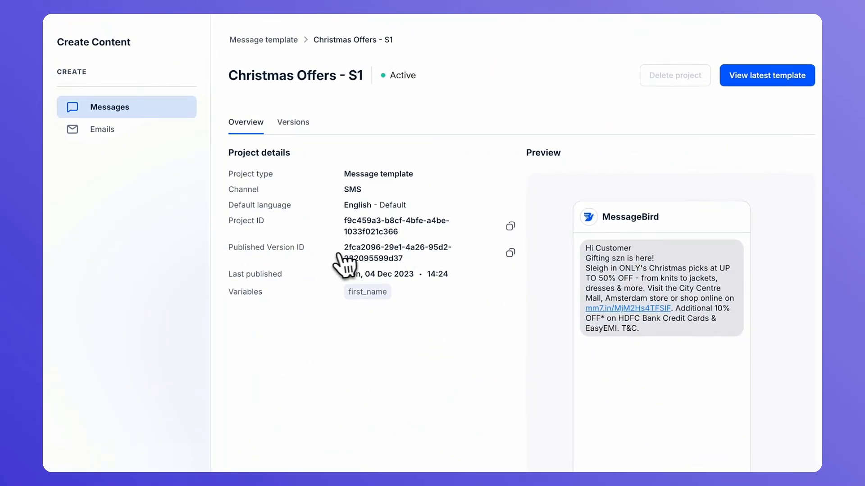
{"action": "left_click", "coordinate": [53, 199]}
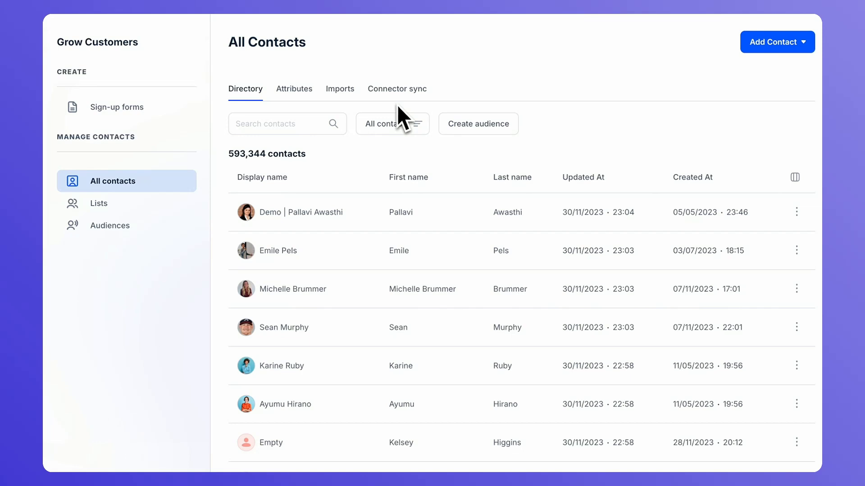
{"action": "mouse_move", "coordinate": [48, 197]}
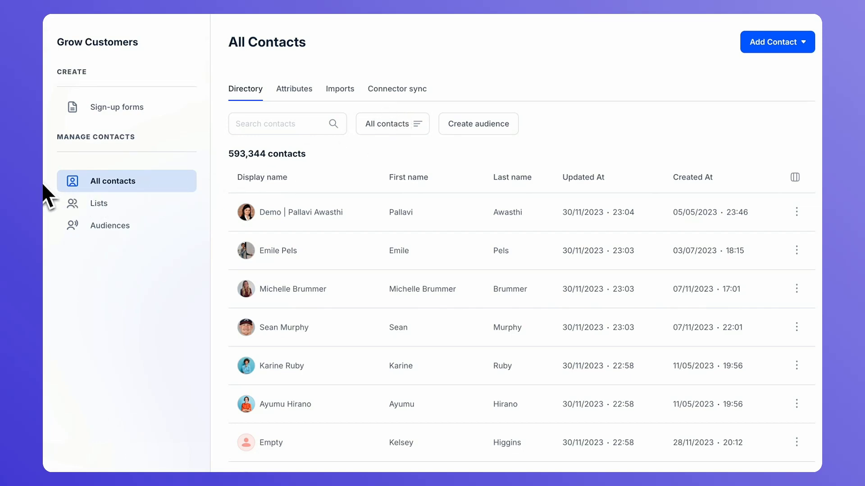
{"action": "mouse_move", "coordinate": [50, 199]}
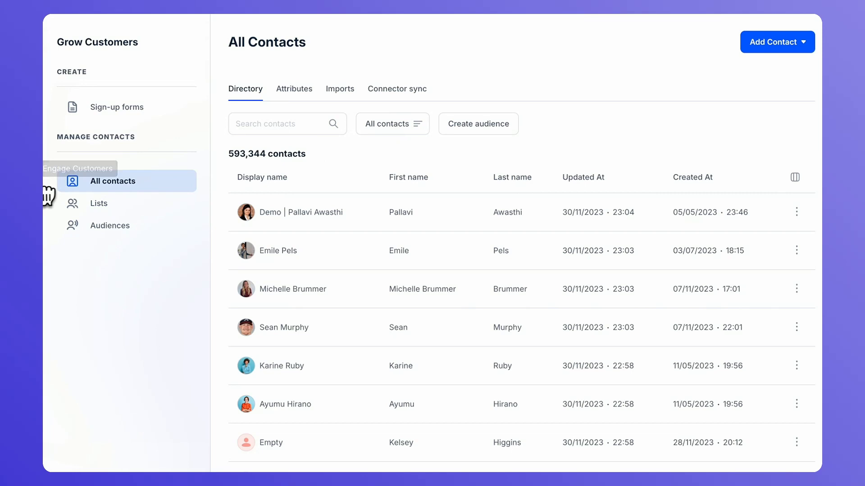
Step: From the Campaigns list, create a new untitled draft campaign
{"action": "left_click", "coordinate": [78, 169]}
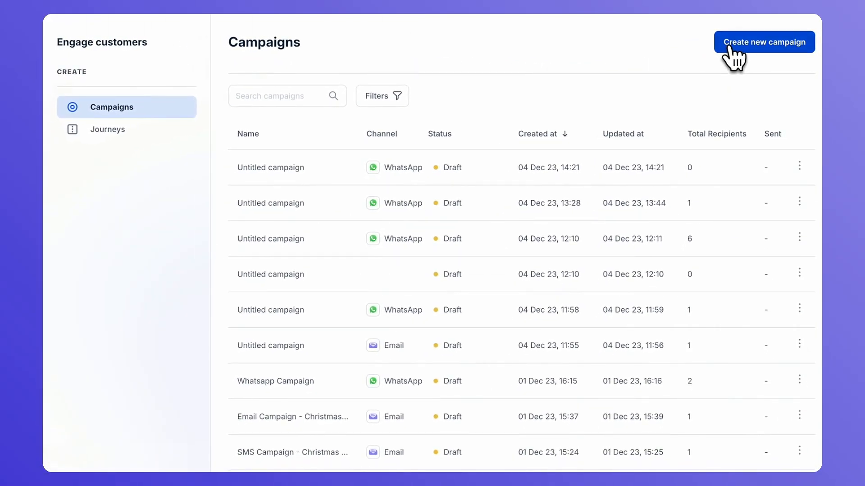
{"action": "left_click", "coordinate": [764, 42]}
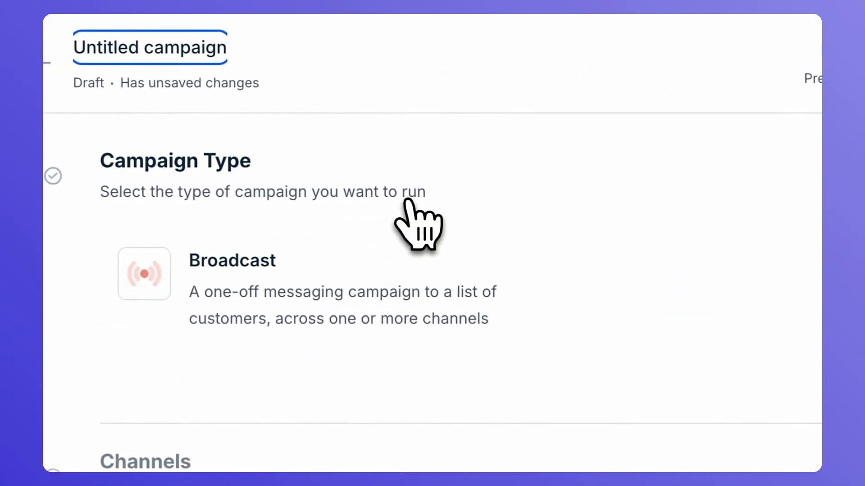
{"action": "mouse_move", "coordinate": [187, 50]}
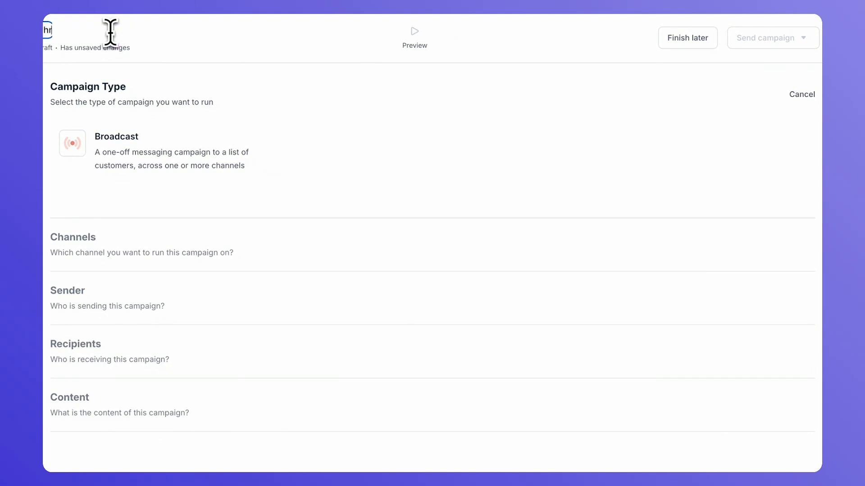
Step: Title the draft 'Christmas Campaign' as an SMS broadcast
{"action": "type", "text": "Christmas Campaign"}
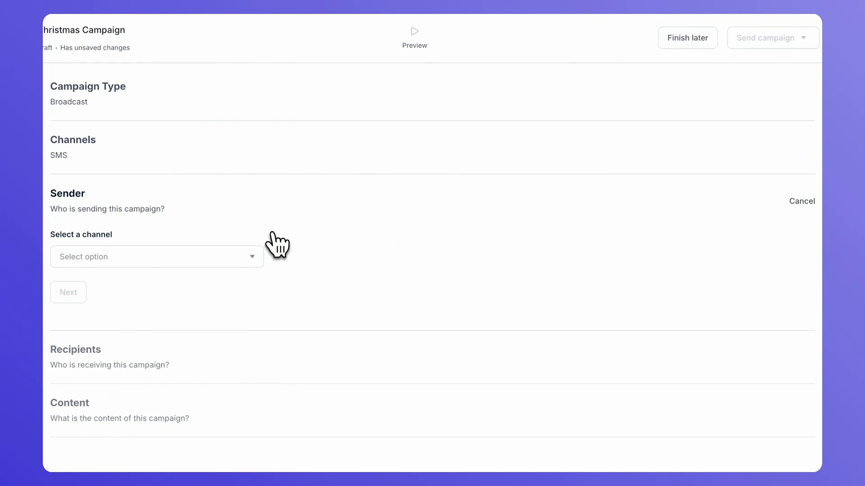
Step: Choose US SMS as the sender channel and scroll on to recipients
{"action": "left_click", "coordinate": [156, 257]}
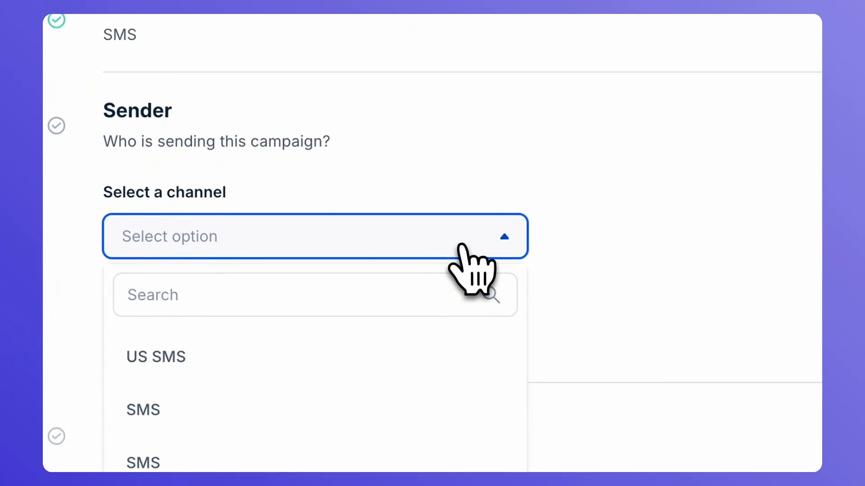
{"action": "left_click", "coordinate": [155, 356]}
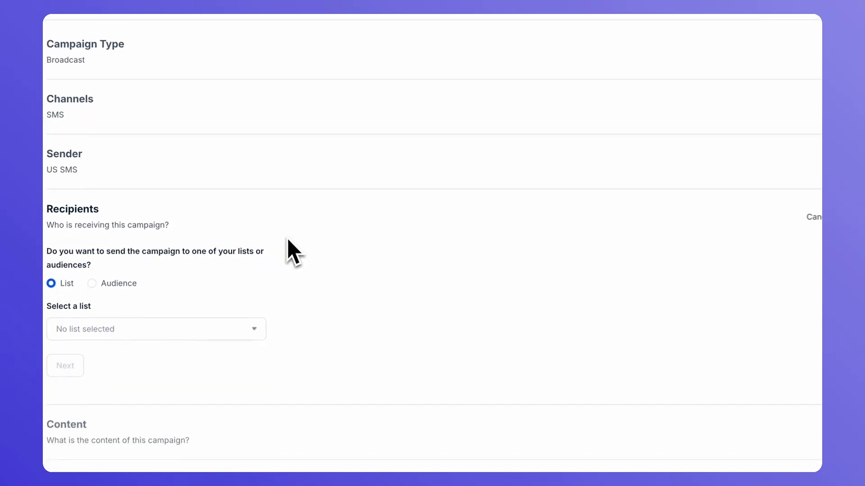
{"action": "scroll", "scroll_direction": "down", "scroll_amount": 3}
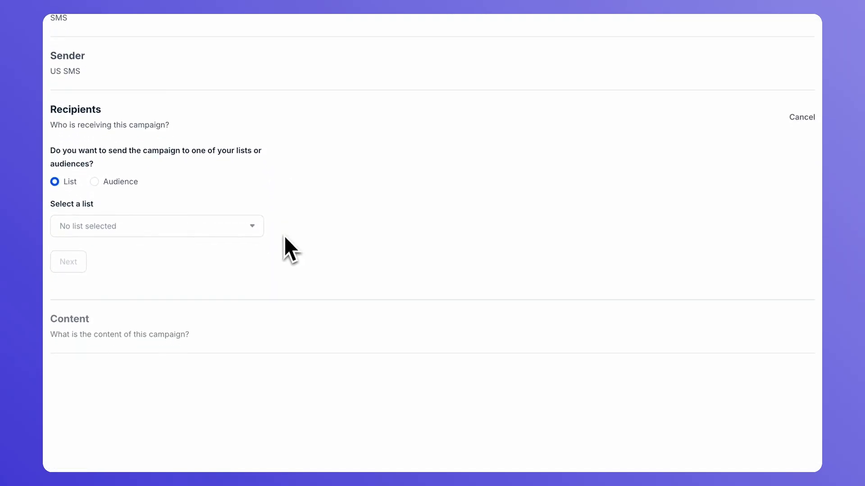
{"action": "mouse_move", "coordinate": [281, 251]}
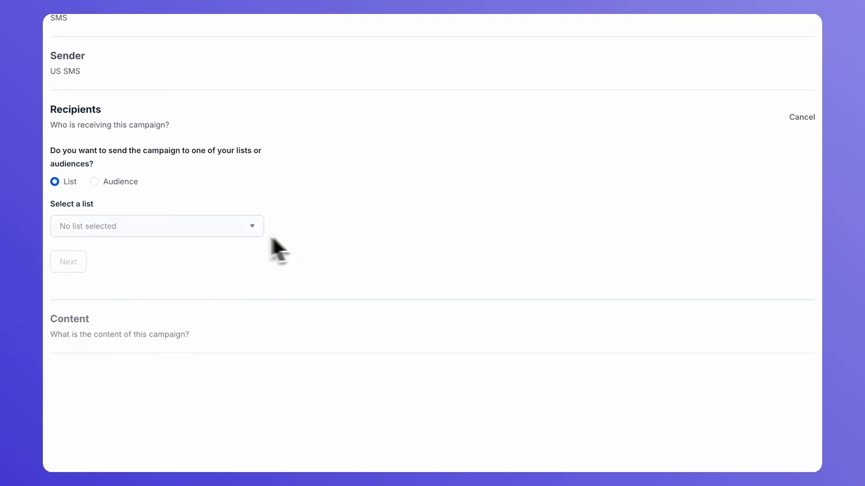
{"action": "mouse_move", "coordinate": [185, 199]}
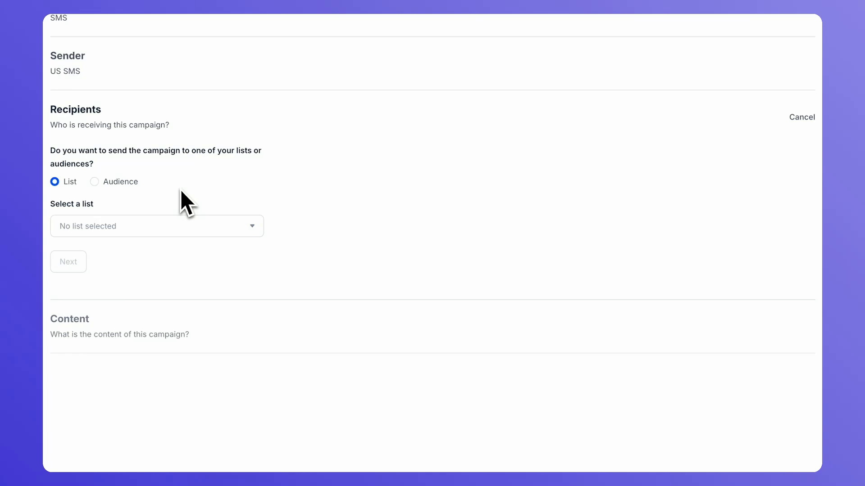
Step: Search 'out', select the Outdoor & Nature contact list, and continue to content
{"action": "left_click", "coordinate": [156, 226]}
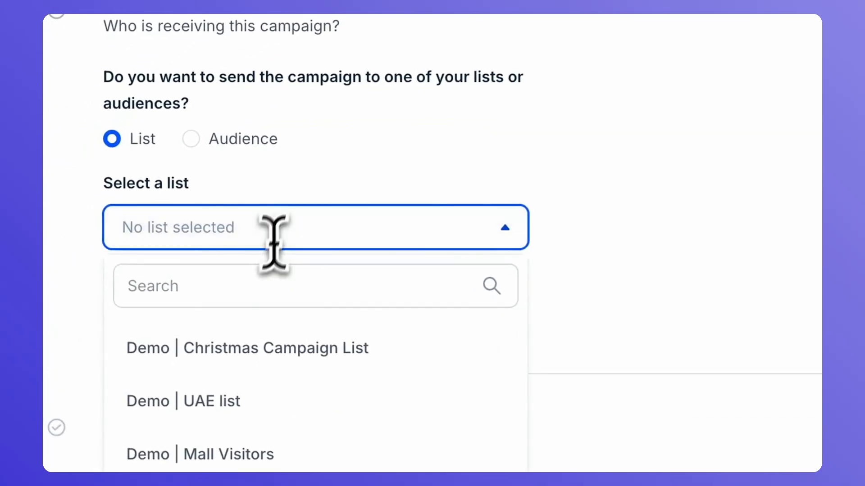
{"action": "type", "text": "out"}
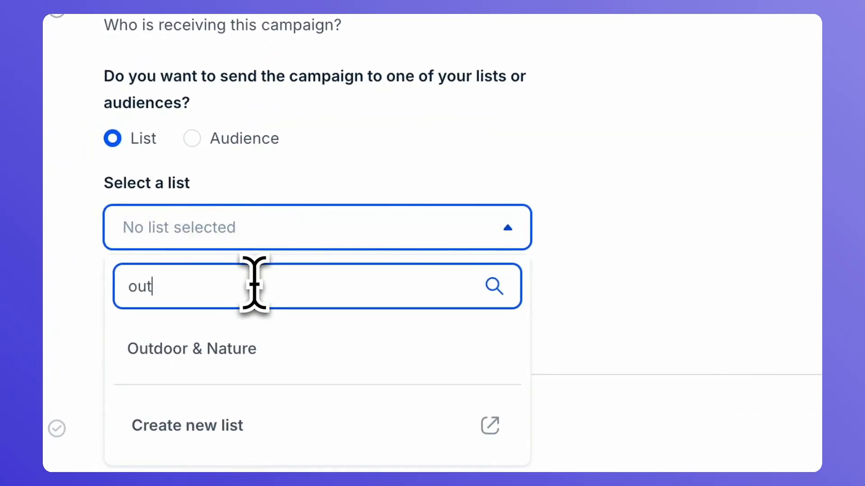
{"action": "left_click", "coordinate": [192, 348]}
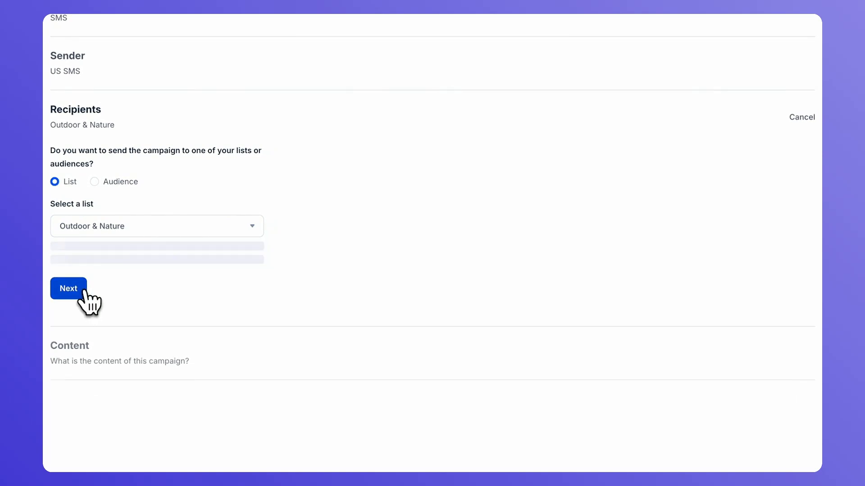
{"action": "left_click", "coordinate": [68, 288]}
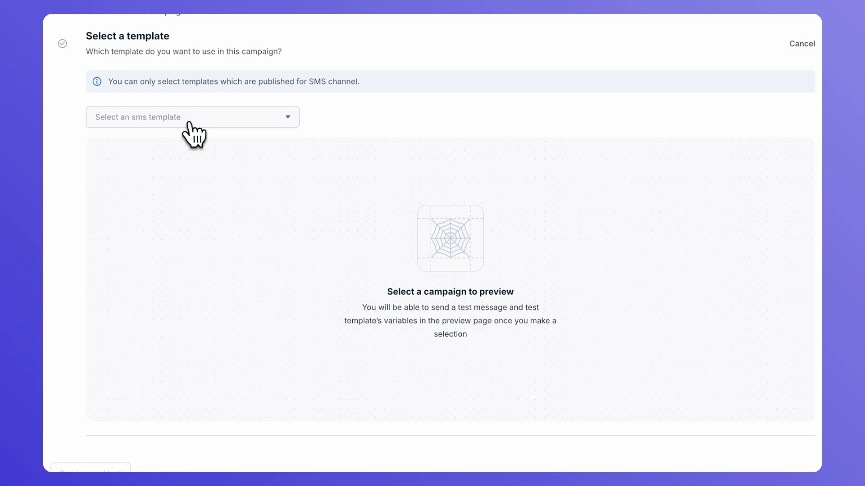
Step: Select the 'Christmas Offers - S1' SMS template and check its language and variables
{"action": "left_click", "coordinate": [191, 116]}
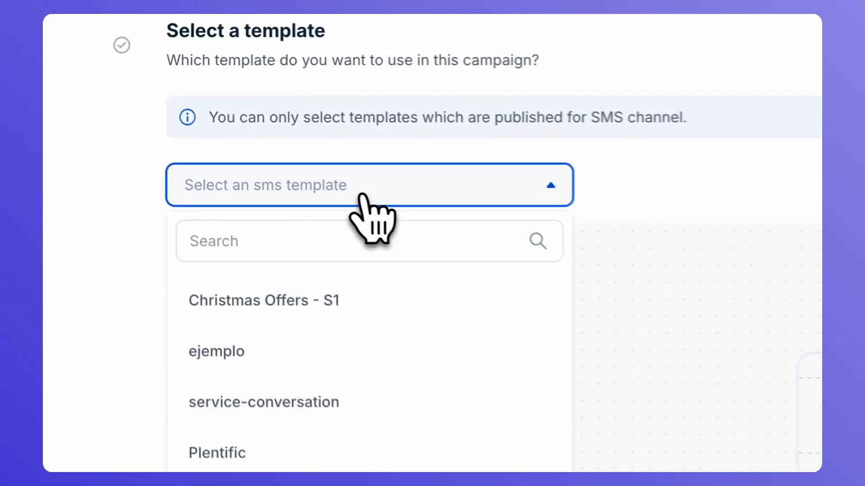
{"action": "left_click", "coordinate": [263, 301]}
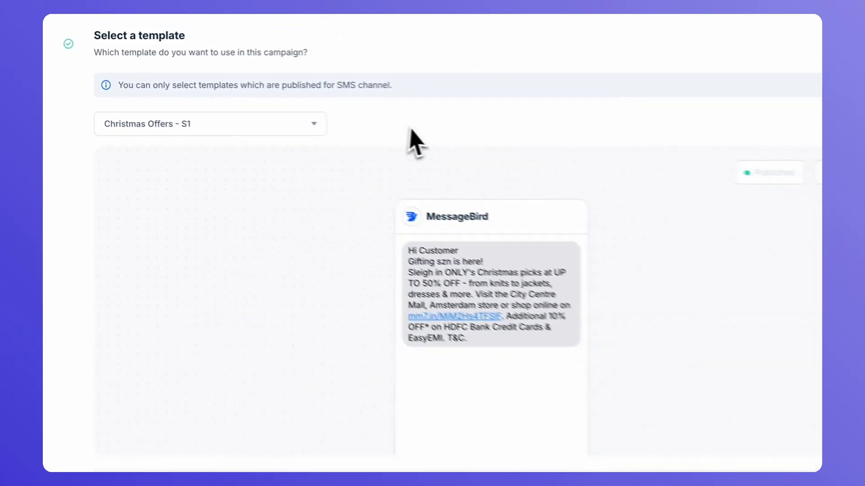
{"action": "scroll", "scroll_direction": "down", "scroll_amount": 3}
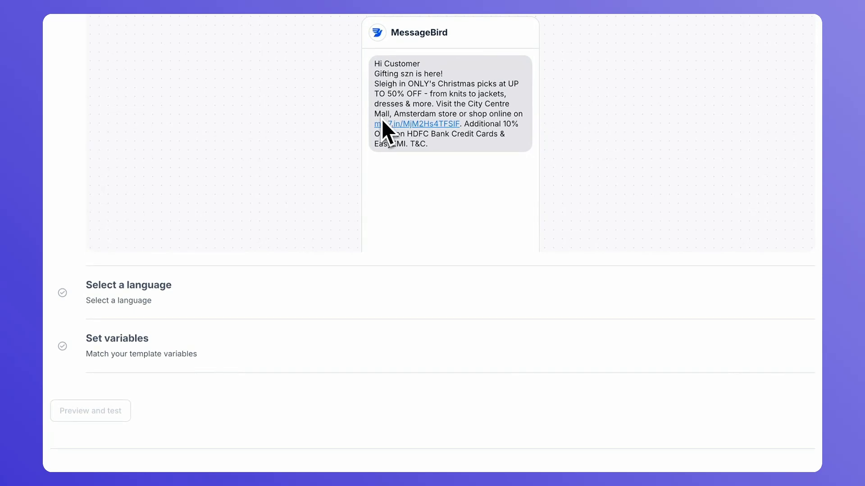
{"action": "scroll", "scroll_direction": "down", "scroll_amount": 3}
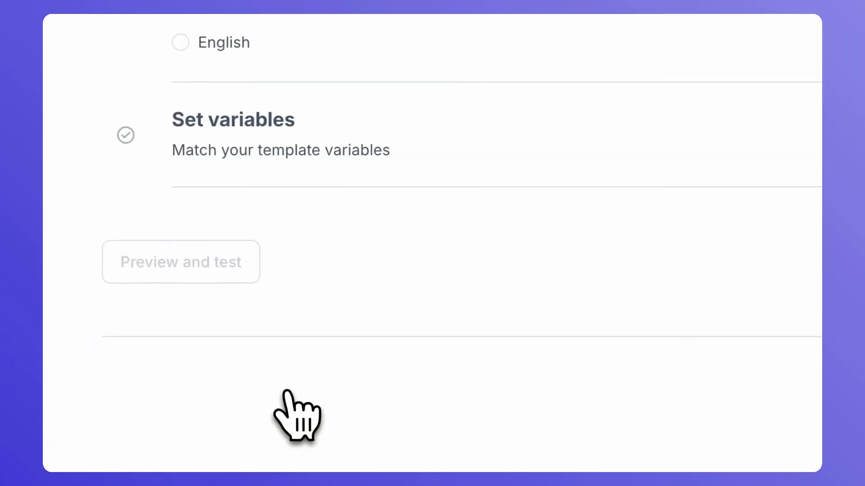
{"action": "scroll", "scroll_direction": "up", "scroll_amount": 3}
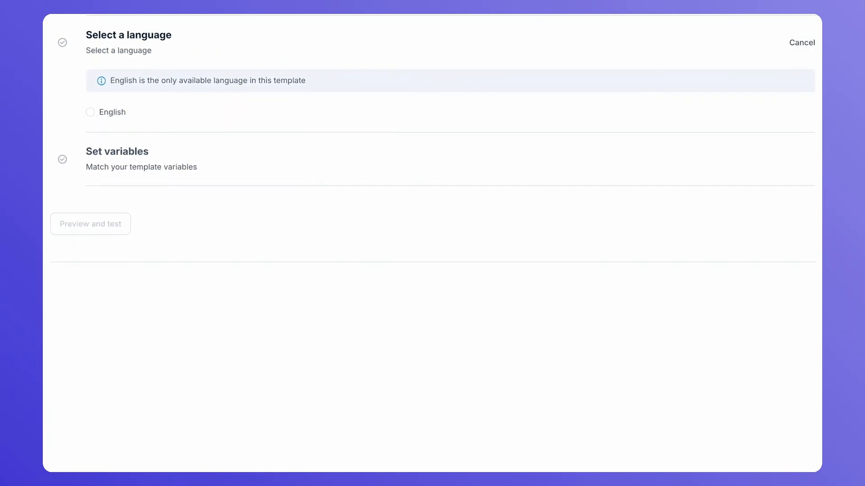
{"action": "mouse_move", "coordinate": [153, 182]}
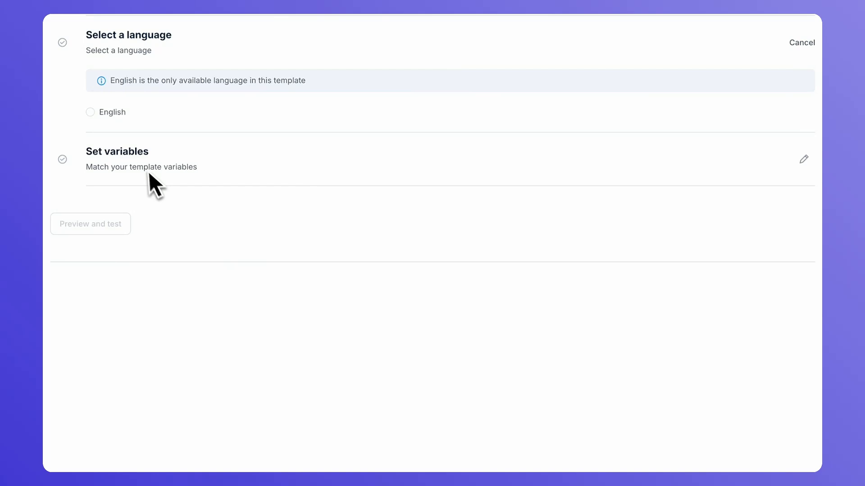
Step: Map first_name to the contact's First Name attribute, defaulting to 'Customer'
{"action": "left_click", "coordinate": [90, 112]}
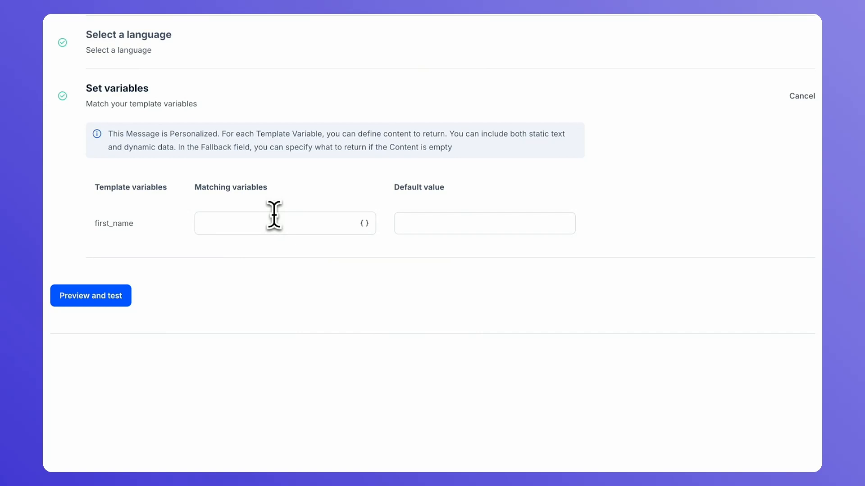
{"action": "left_click", "coordinate": [284, 223]}
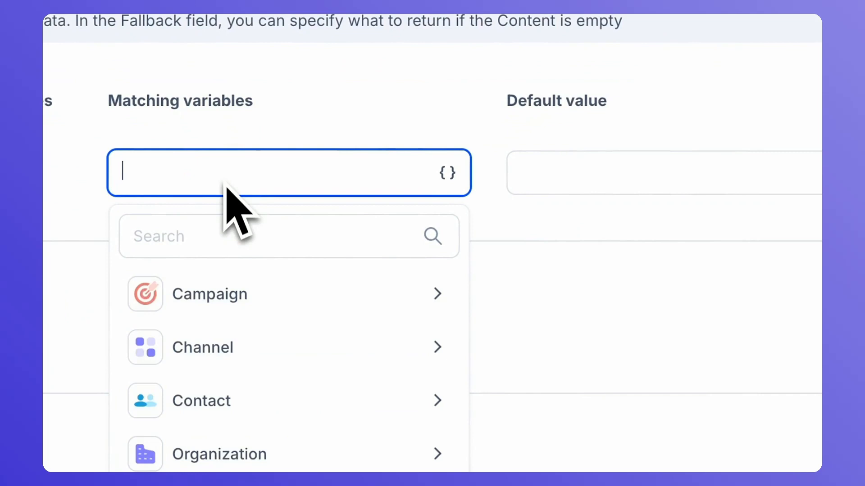
{"action": "type", "text": "firs"}
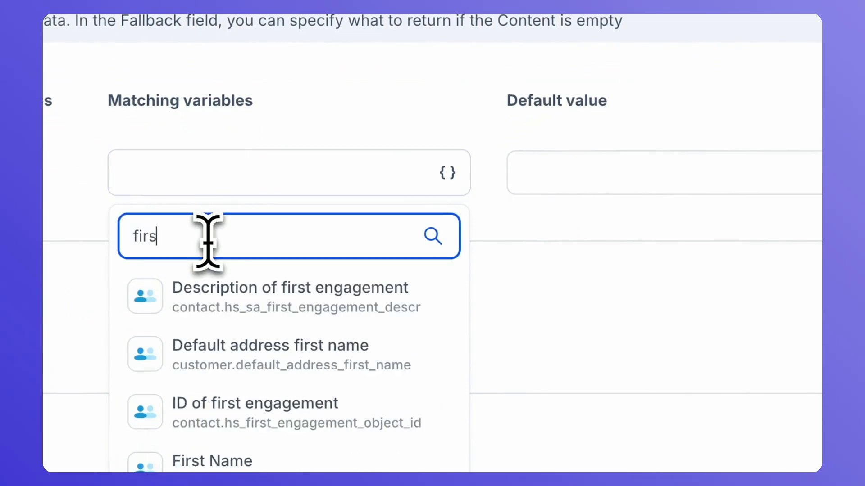
{"action": "type", "text": "tname"}
{"action": "left_click", "coordinate": [664, 172]}
{"action": "type", "text": "Customer"}
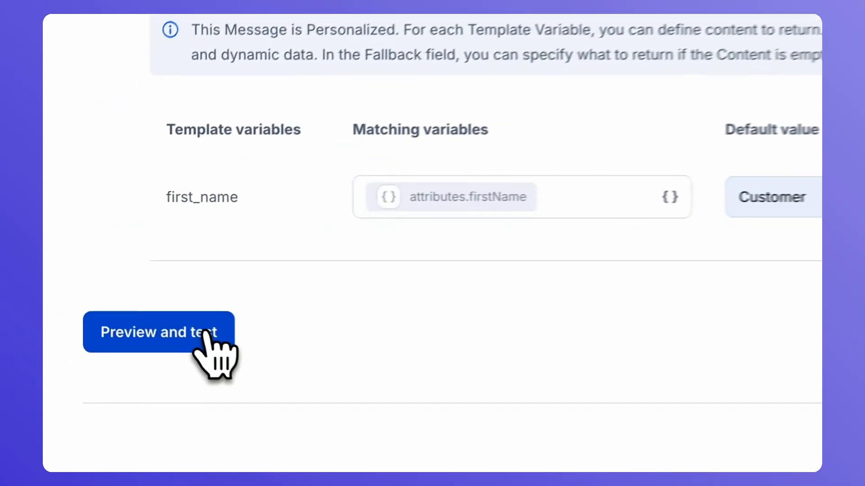
{"action": "left_click", "coordinate": [158, 332]}
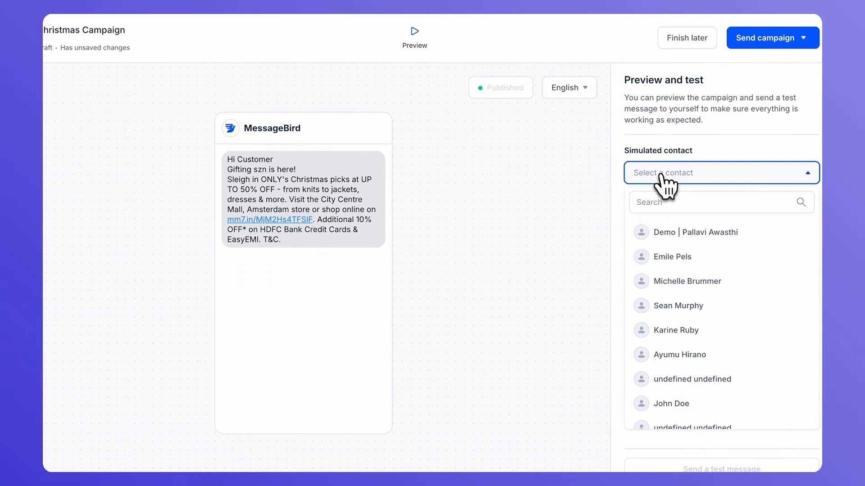
{"action": "mouse_move", "coordinate": [684, 233]}
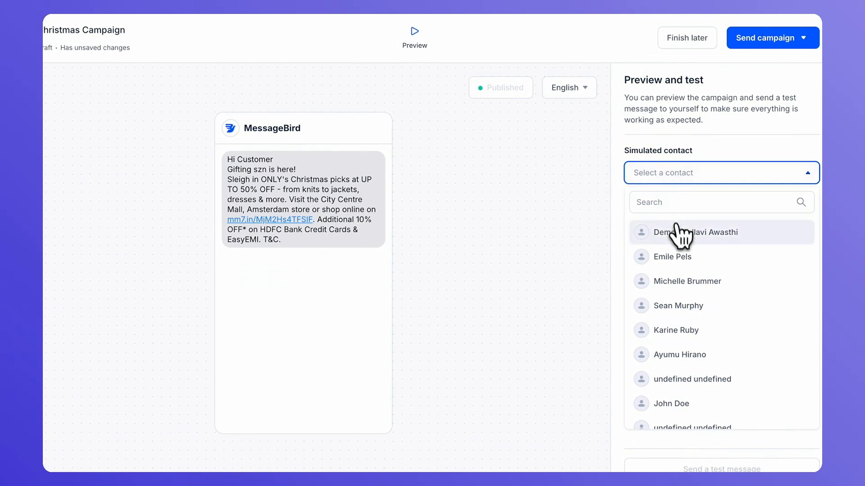
Step: Simulate the preview with the Demo contact and send a test to its phone number
{"action": "left_click", "coordinate": [689, 233]}
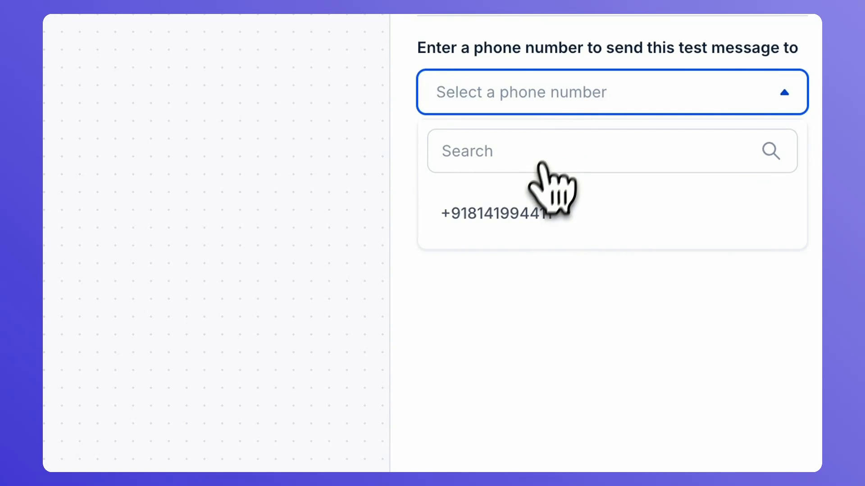
{"action": "left_click", "coordinate": [494, 214]}
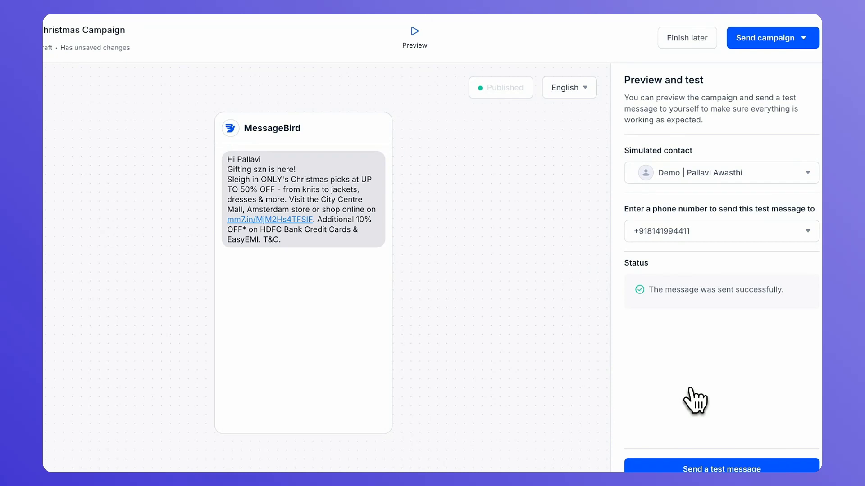
{"action": "mouse_move", "coordinate": [749, 74]}
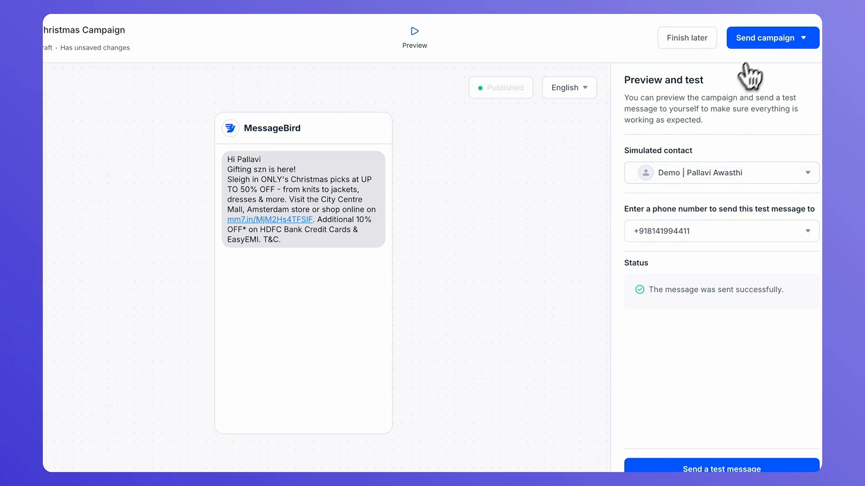
{"action": "mouse_move", "coordinate": [762, 61]}
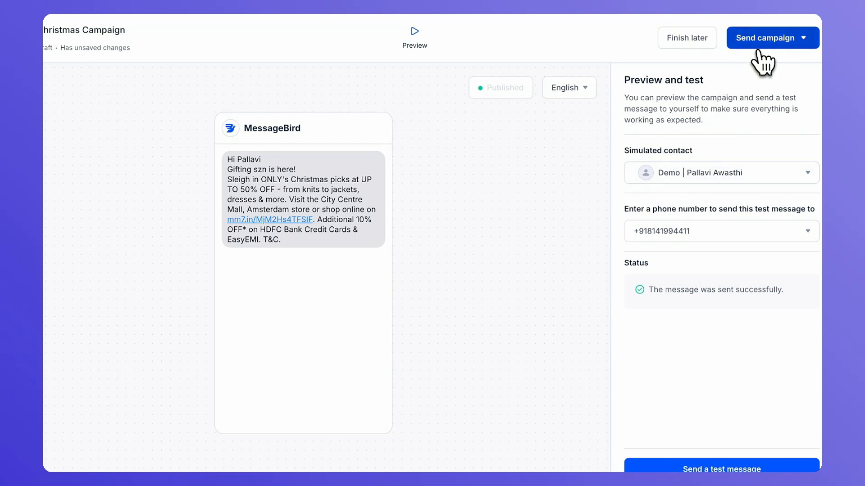
{"action": "mouse_move", "coordinate": [777, 42]}
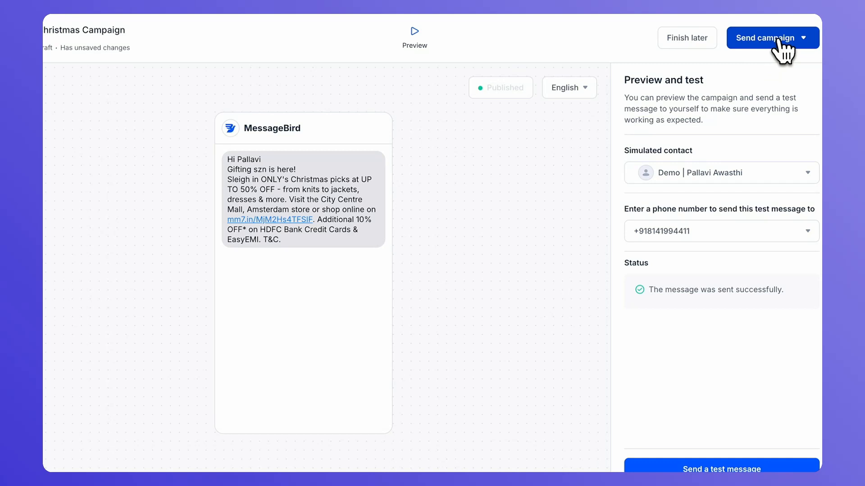
Step: Show the Send campaign options: Schedule campaign or Send now
{"action": "left_click", "coordinate": [805, 37]}
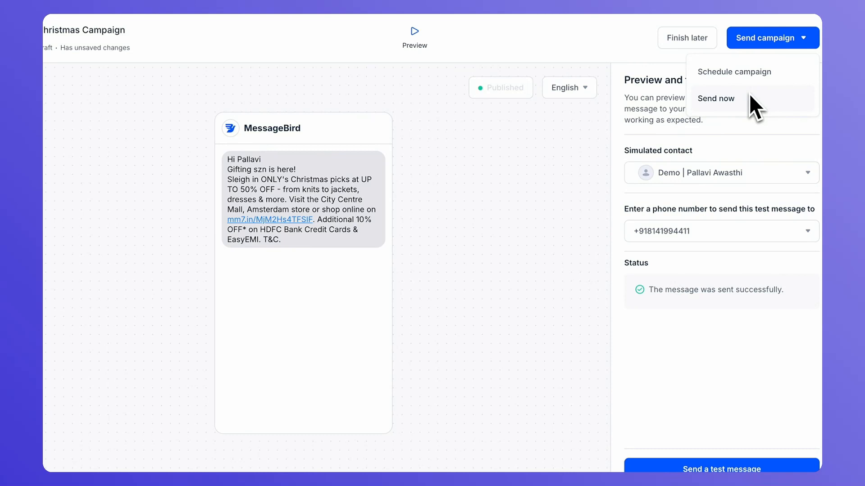
{"action": "mouse_move", "coordinate": [734, 72]}
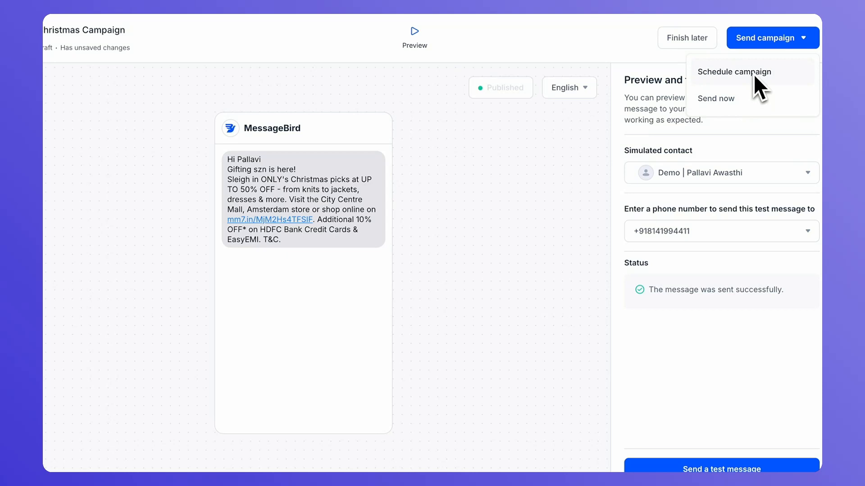